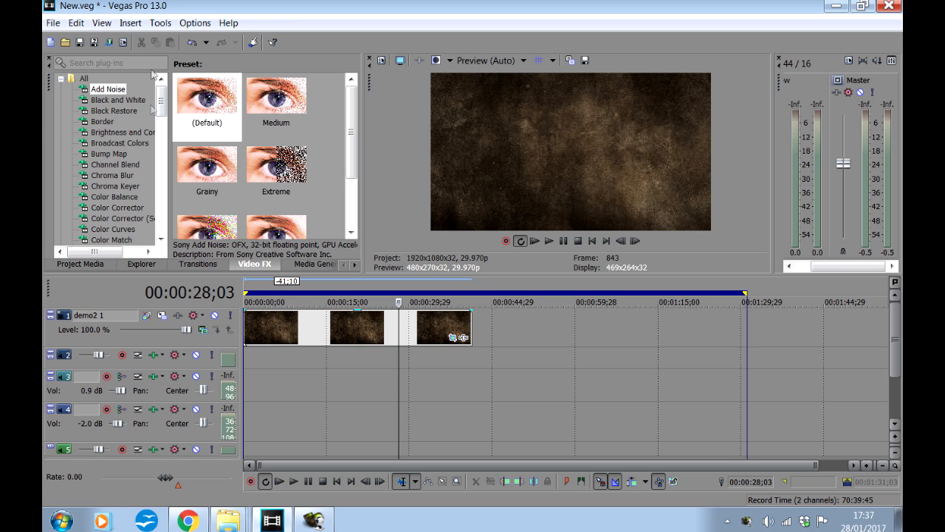
# - Insert a new empty video track at the top of the timeline via the Insert menu
pyautogui.click(130, 23)
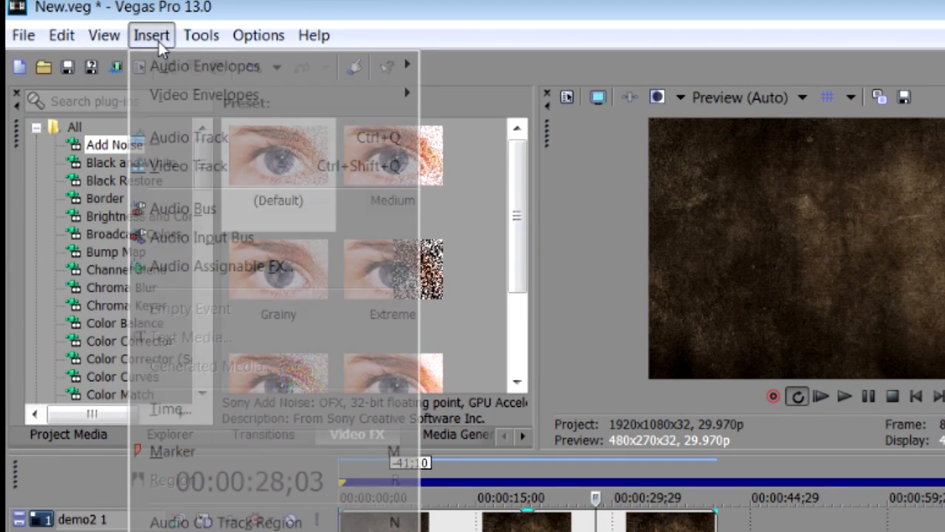
pyautogui.moveTo(194, 171)
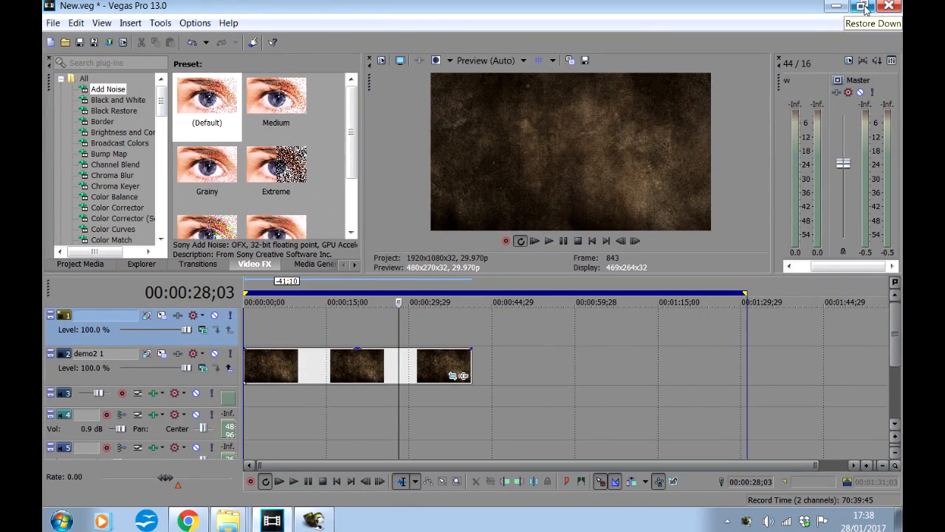
pyautogui.click(858, 8)
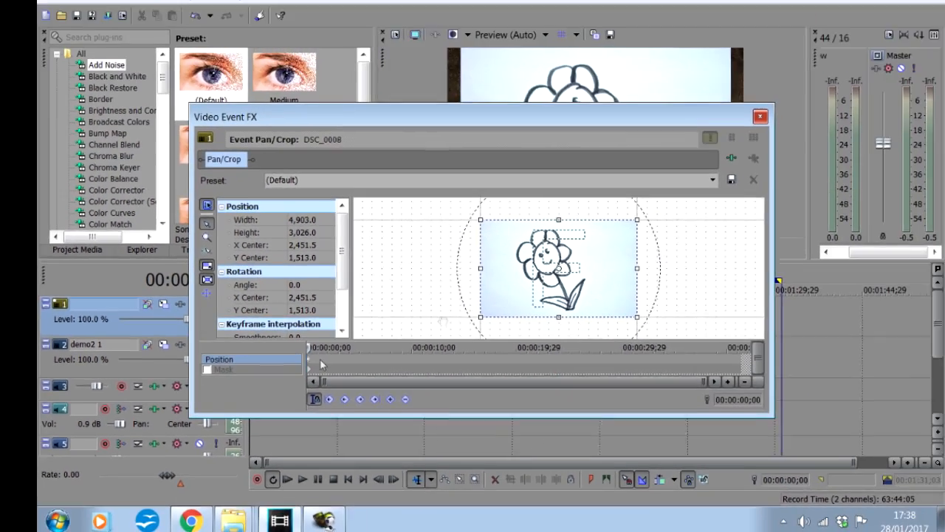
# - Set the flower clip's pan/crop preset to 16:9 Widescreen TV aspect ratio and close the window
pyautogui.click(703, 178)
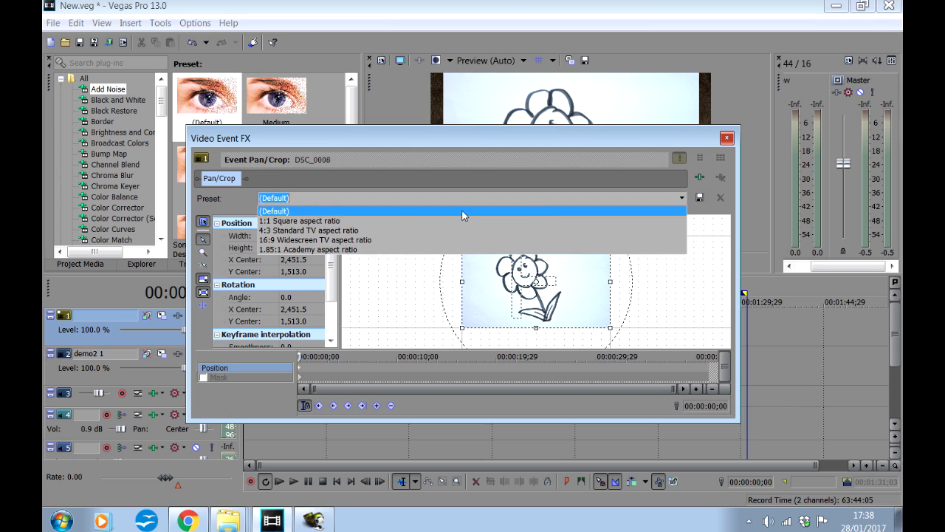
pyautogui.moveTo(313, 240)
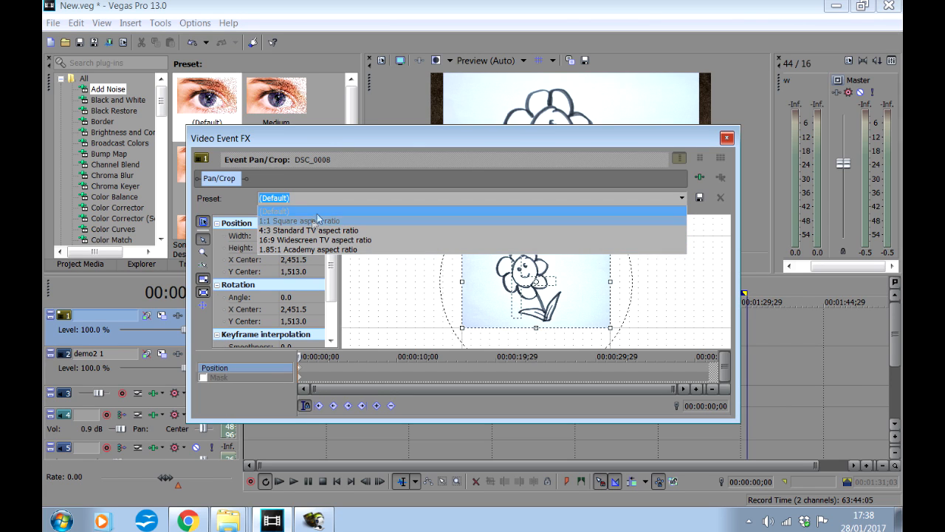
pyautogui.moveTo(316, 239)
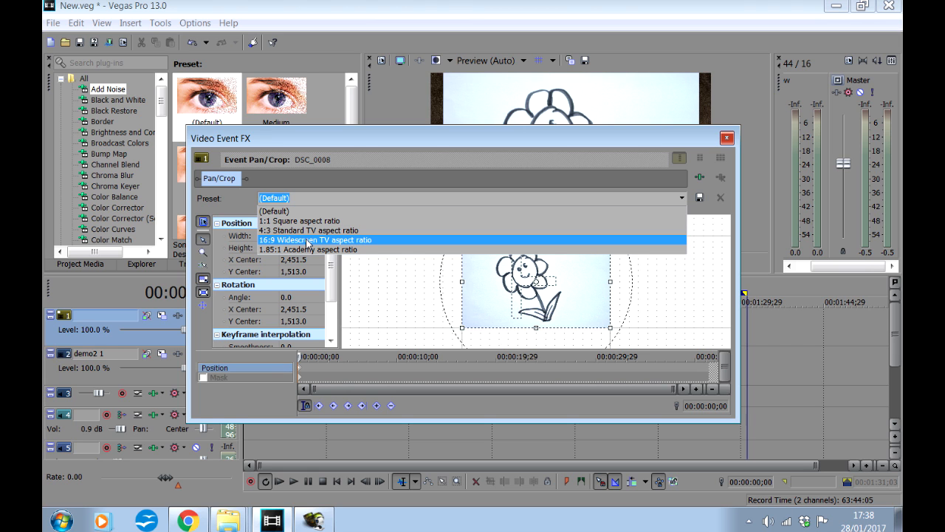
pyautogui.click(316, 239)
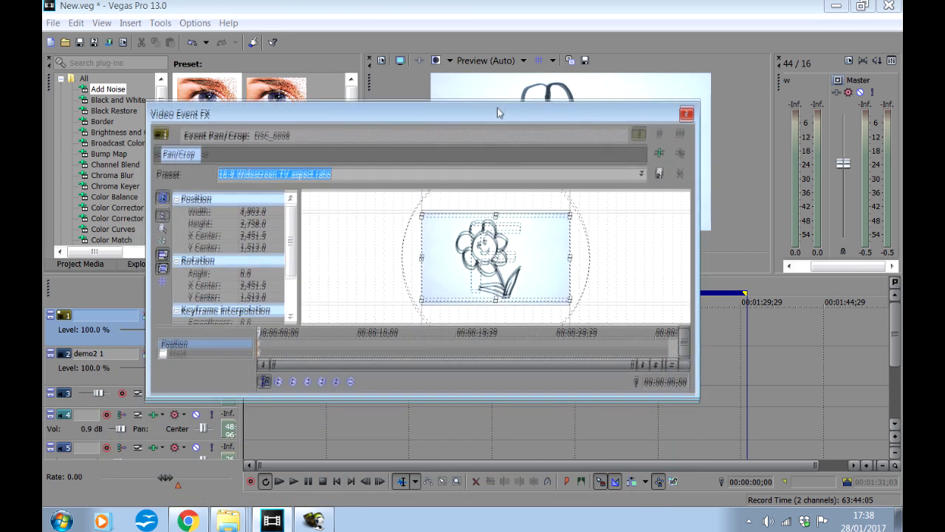
pyautogui.click(685, 112)
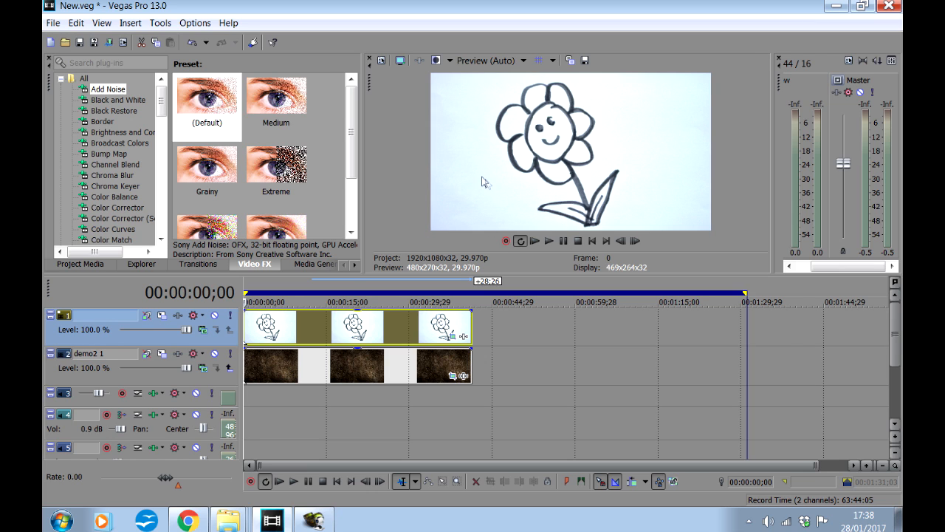
pyautogui.moveTo(449, 148)
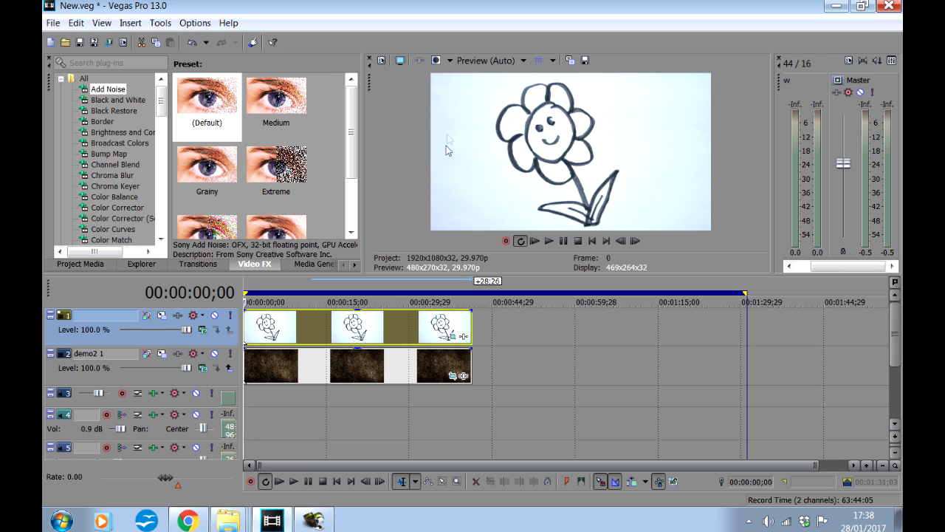
pyautogui.moveTo(473, 224)
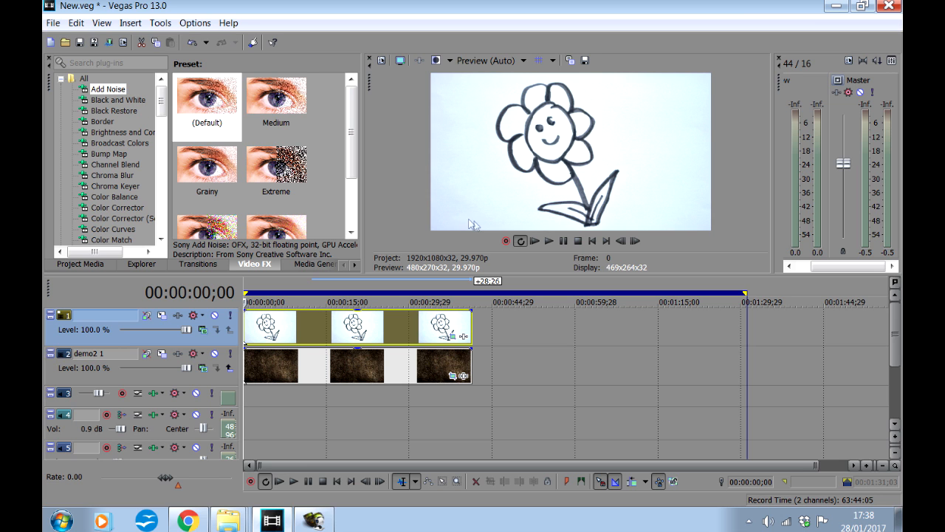
pyautogui.moveTo(701, 155)
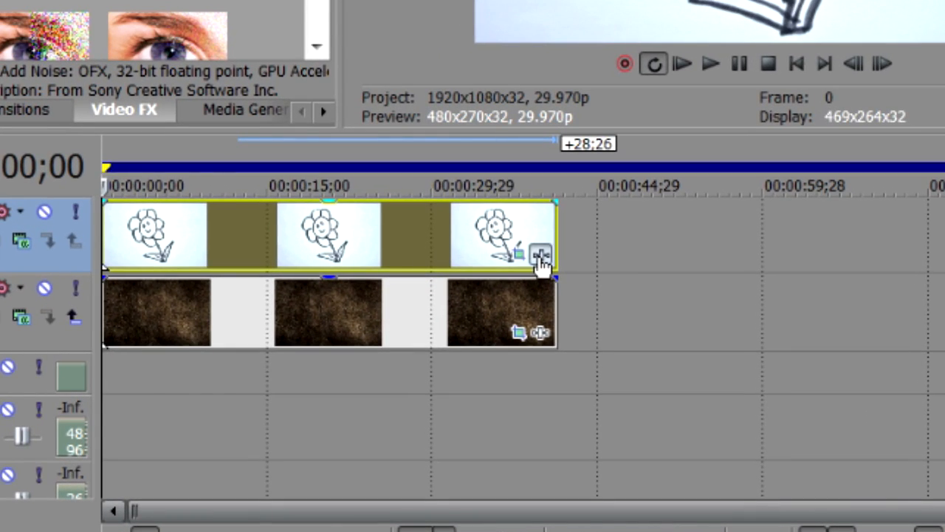
# - Add the Sony Black and White effect to the flower clip from the Plug-In Chooser
pyautogui.click(537, 249)
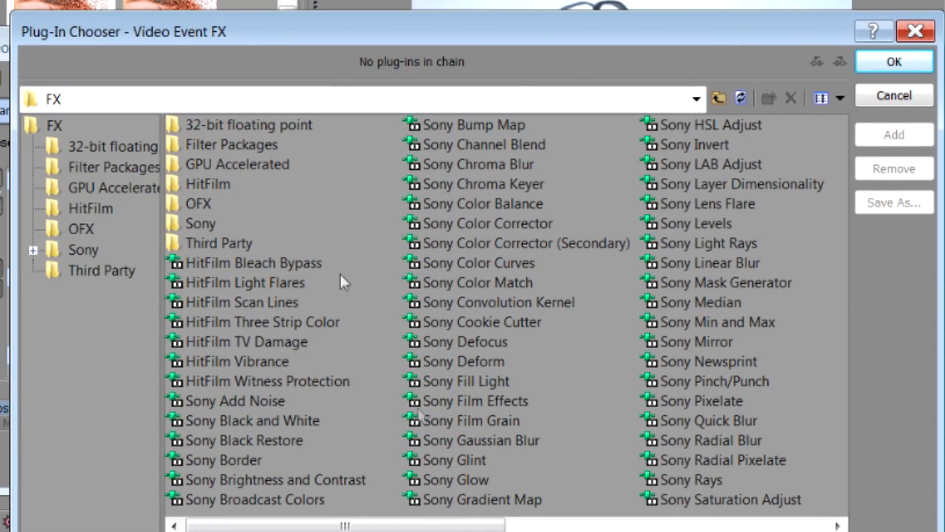
pyautogui.click(251, 419)
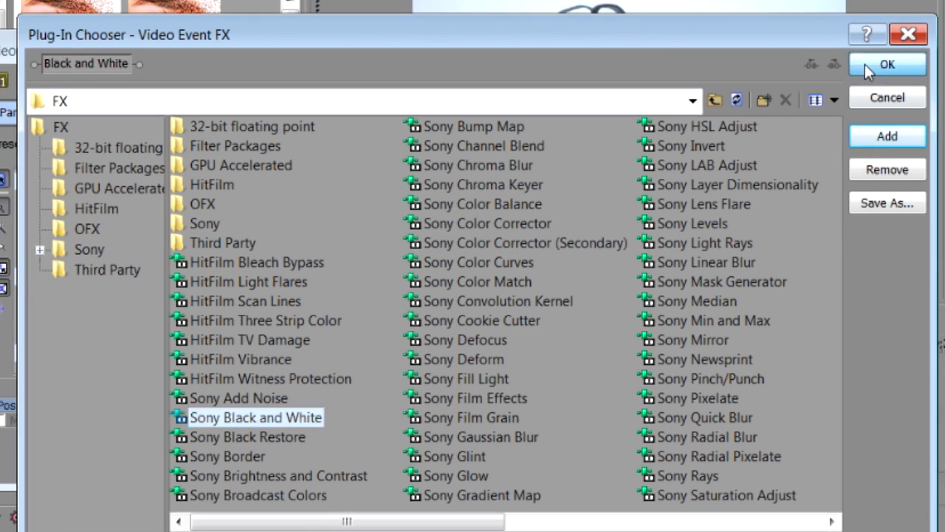
pyautogui.click(886, 62)
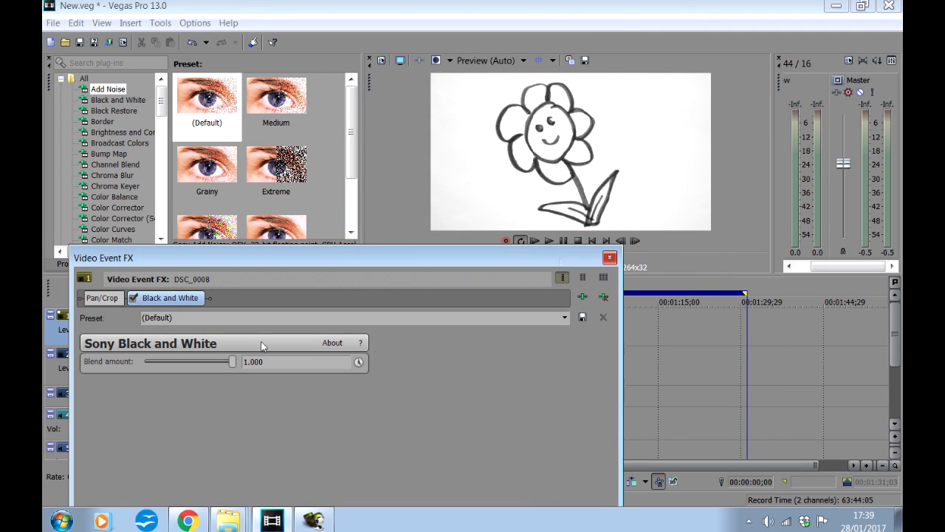
pyautogui.moveTo(570, 263)
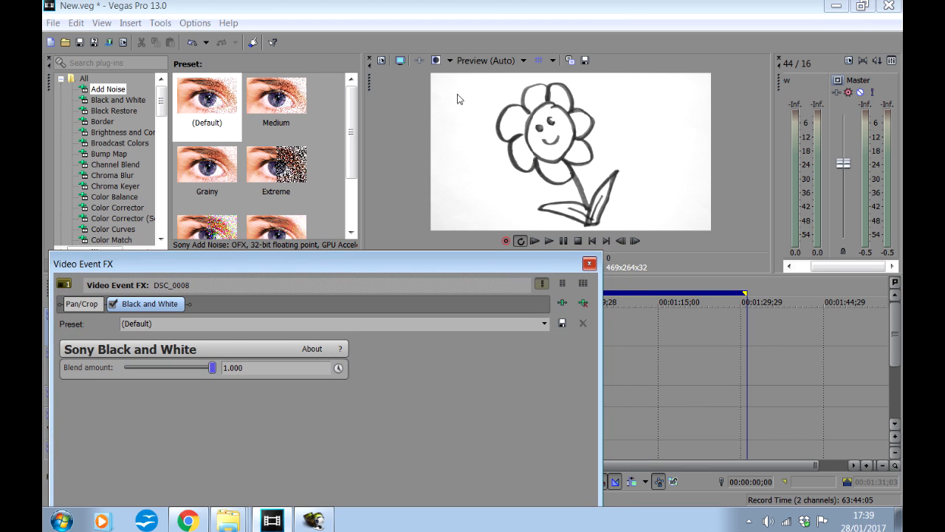
pyautogui.moveTo(702, 233)
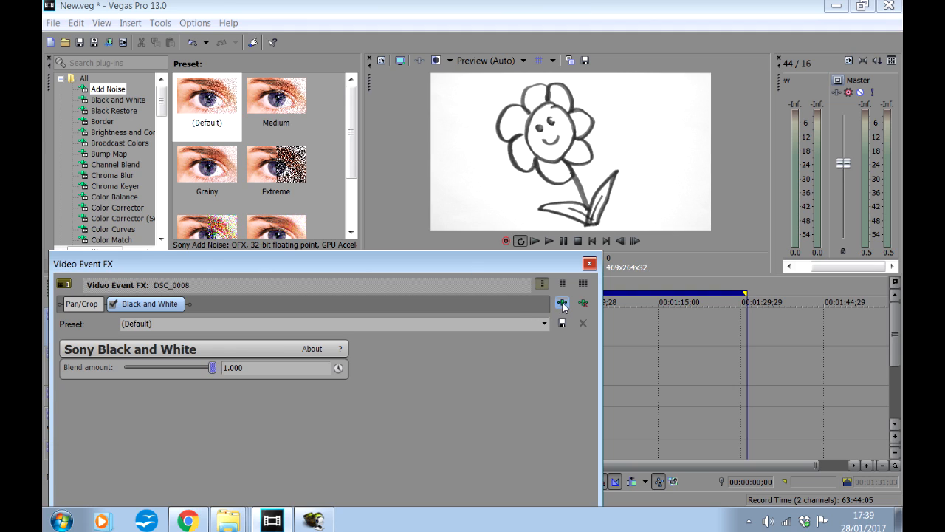
# - Add Sony Brightness and Contrast to the flower clip and raise contrast to about 0.578
pyautogui.click(563, 304)
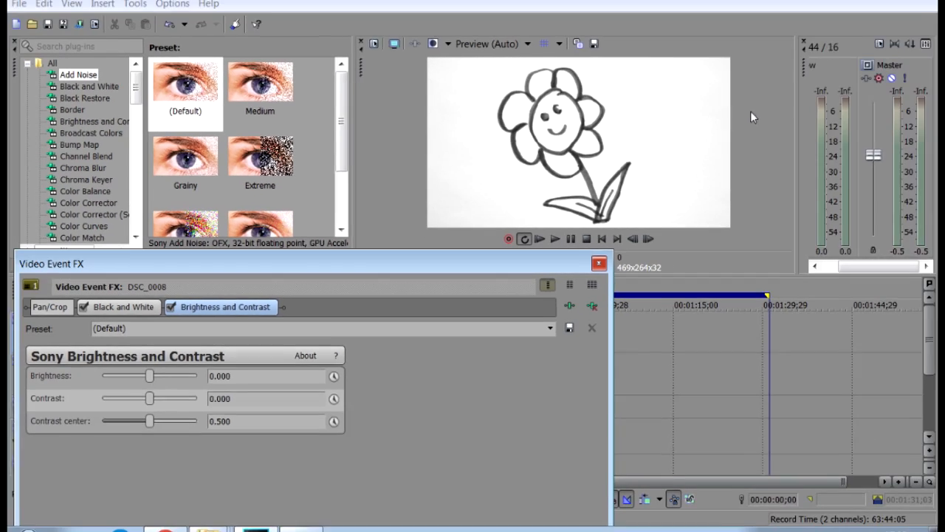
pyautogui.moveTo(151, 398); pyautogui.dragTo(177, 388)
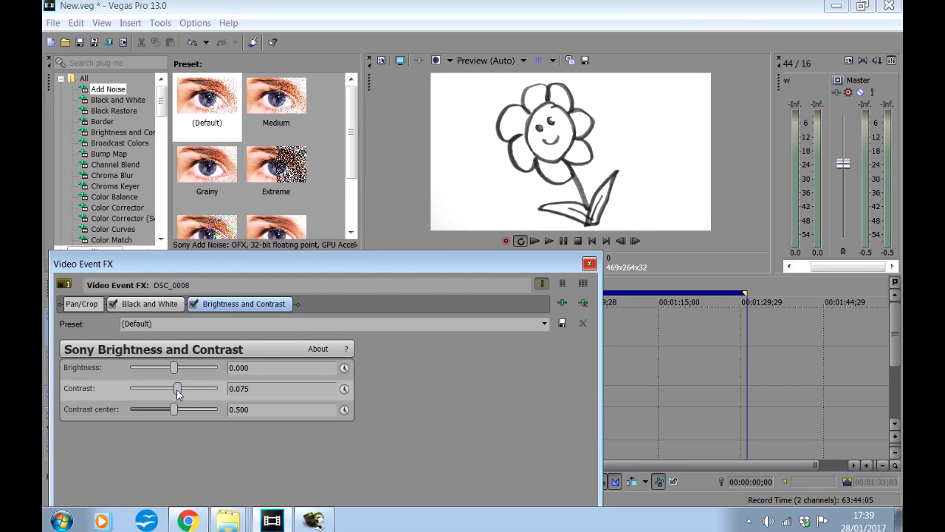
pyautogui.moveTo(177, 389); pyautogui.dragTo(197, 389)
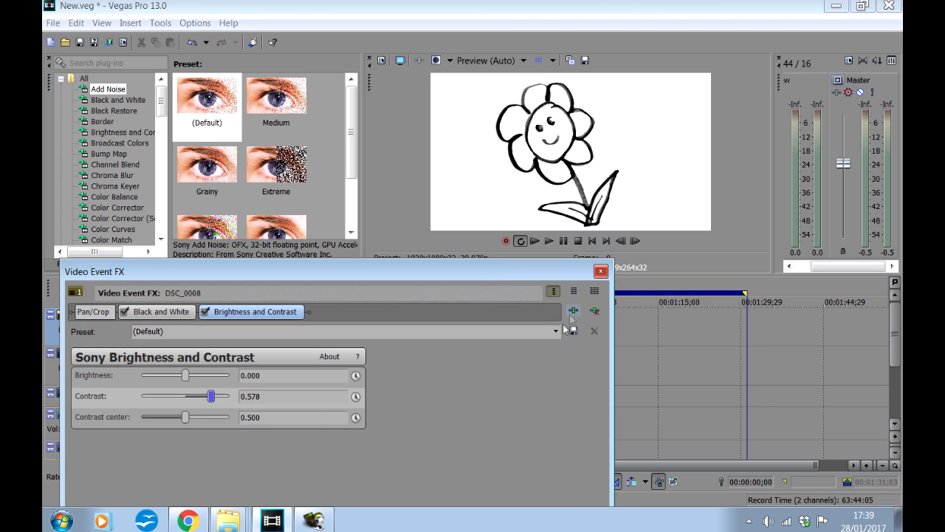
# - Add Sony Invert to the flower clip with blend at full, making white lines on black
pyautogui.click(573, 310)
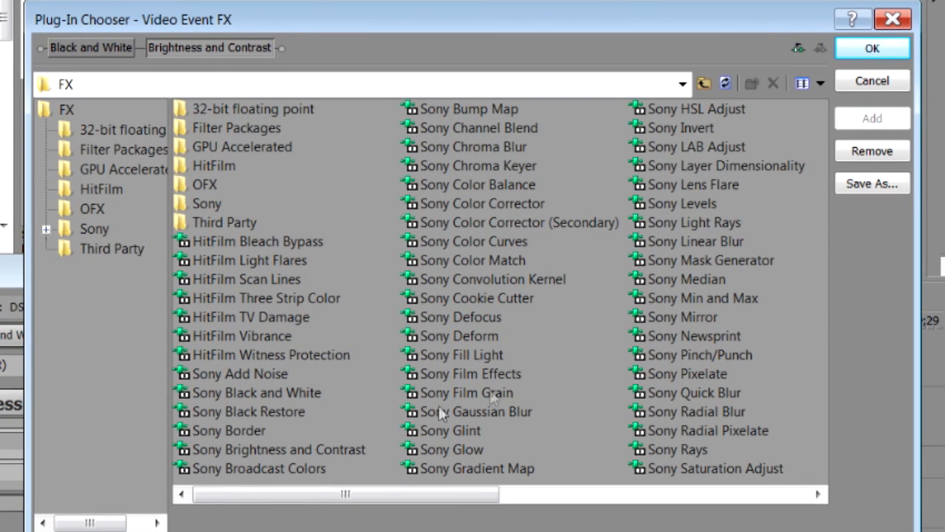
pyautogui.moveTo(674, 136)
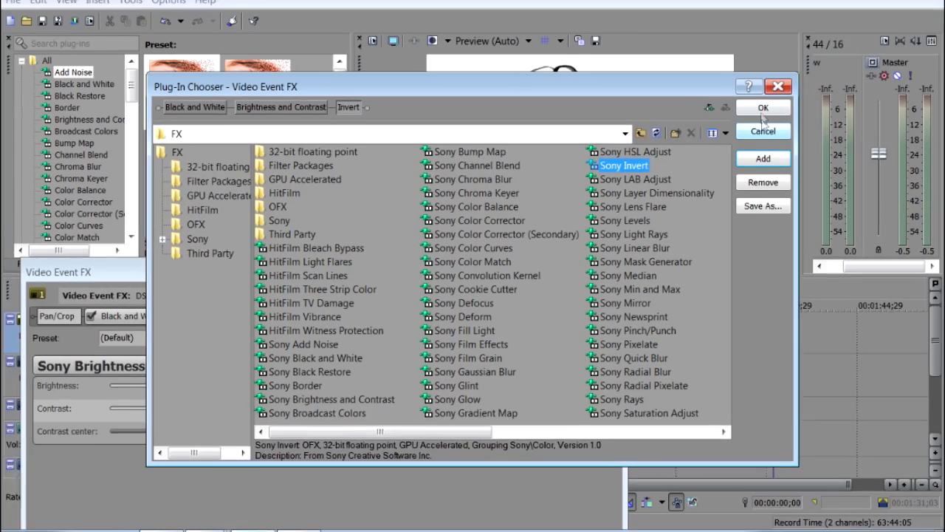
pyautogui.click(762, 106)
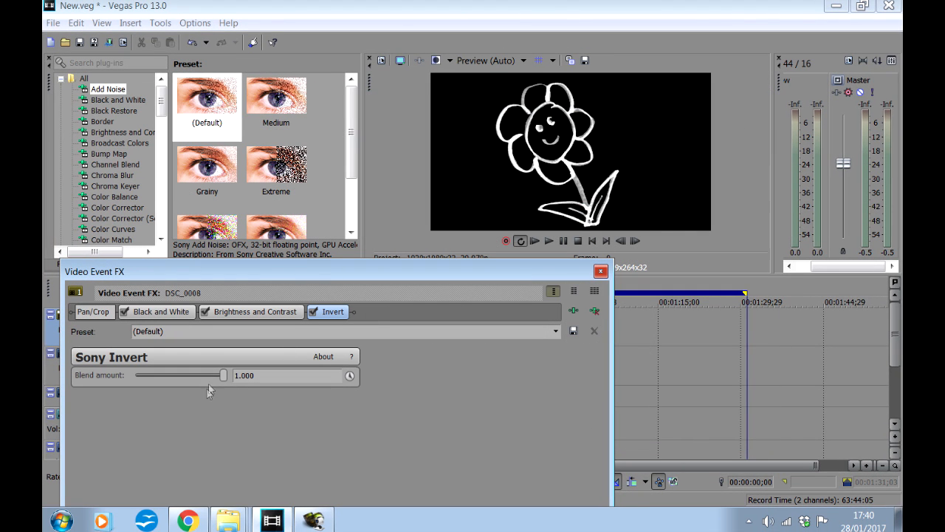
pyautogui.moveTo(223, 375); pyautogui.dragTo(199, 375)
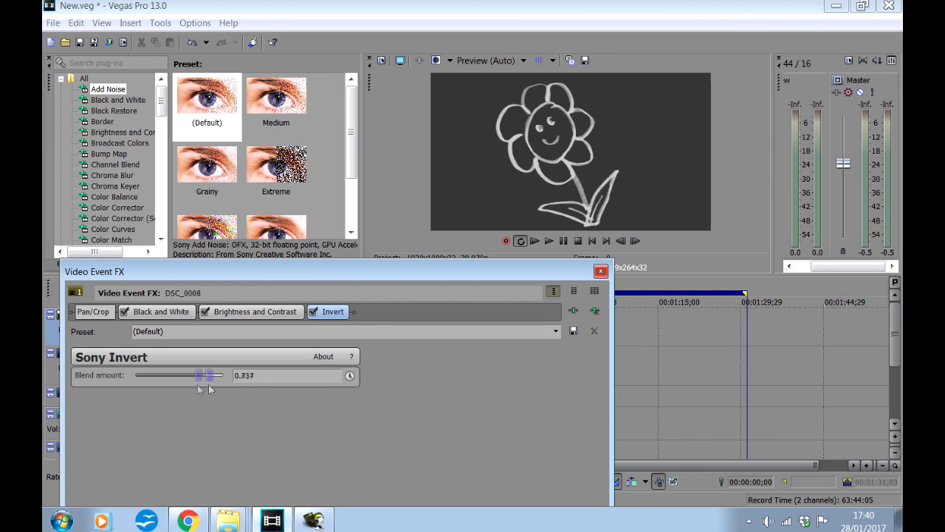
pyautogui.moveTo(198, 375); pyautogui.dragTo(224, 375)
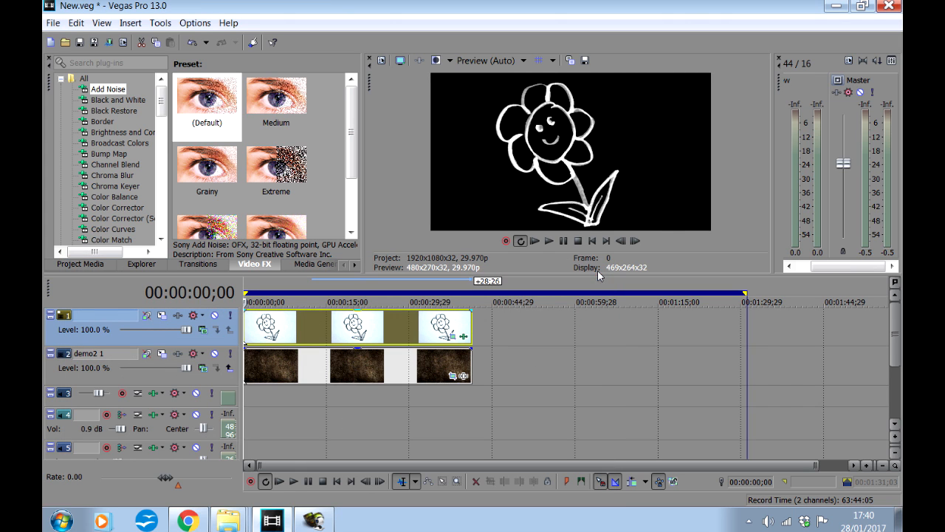
pyautogui.moveTo(552, 316)
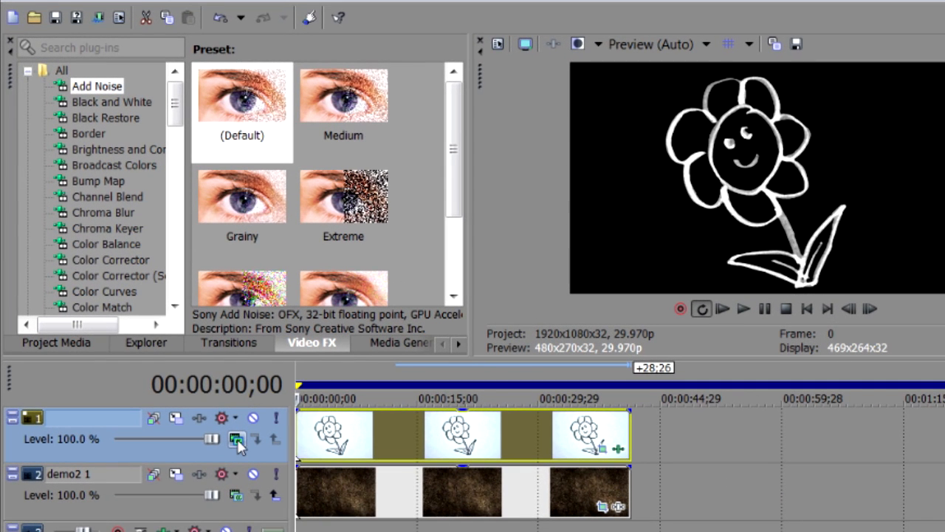
# - Show the flower track's compositing mode choices to set it to Add
pyautogui.click(232, 439)
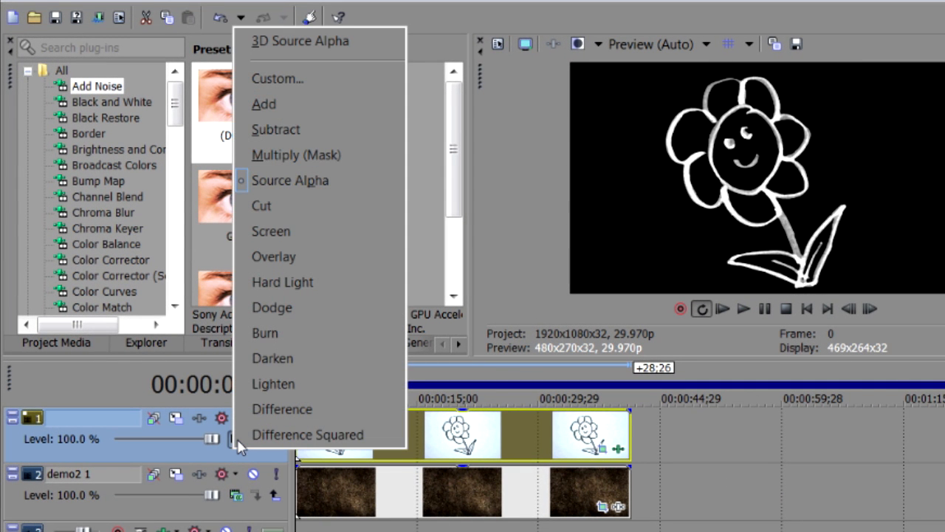
pyautogui.moveTo(248, 443)
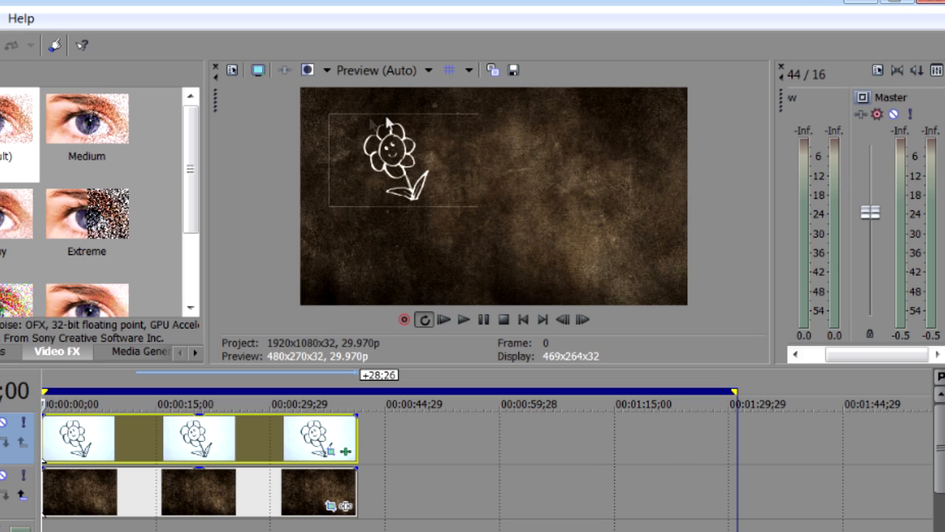
pyautogui.moveTo(353, 213)
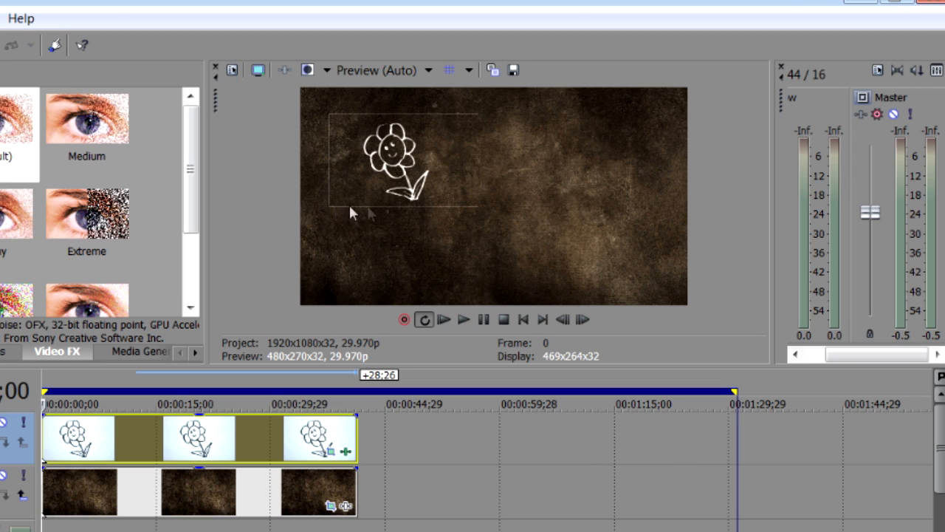
pyautogui.moveTo(476, 215)
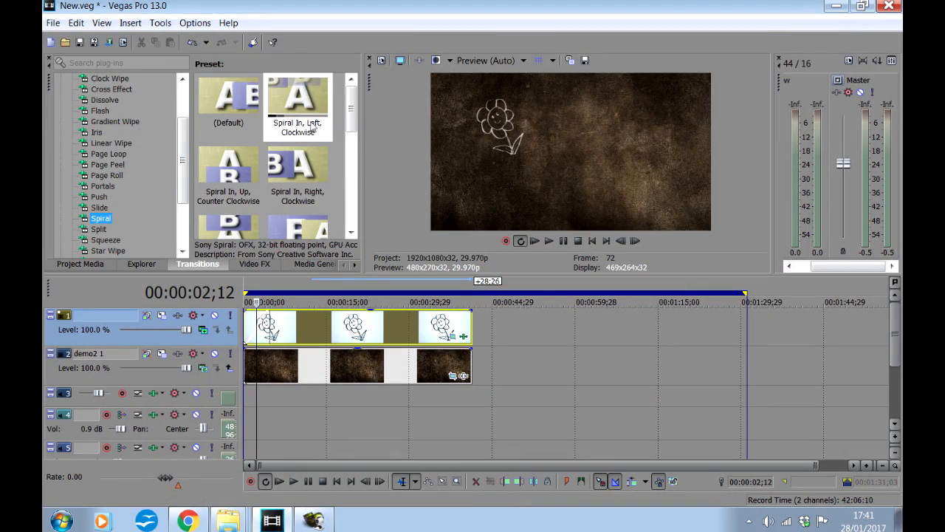
# - Pick the Spiral In, Right, Clockwise transition preset for the flower clip
pyautogui.click(298, 165)
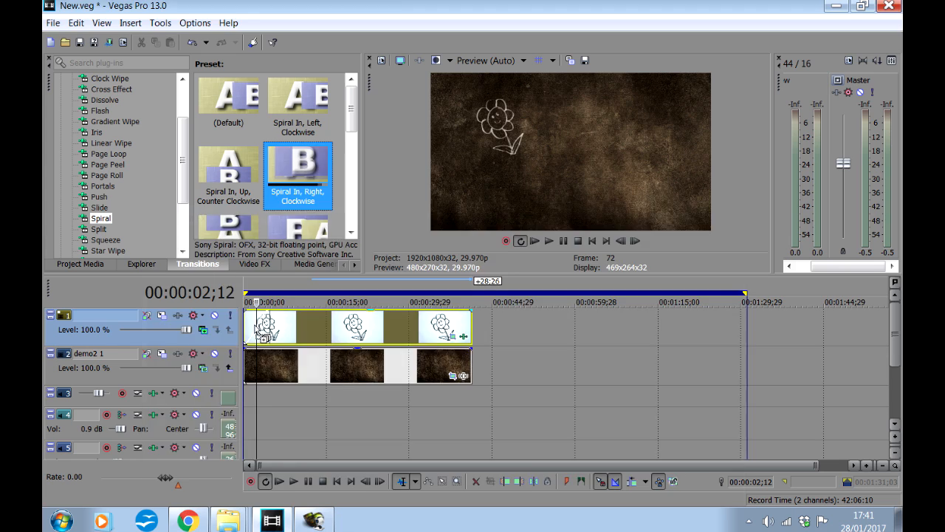